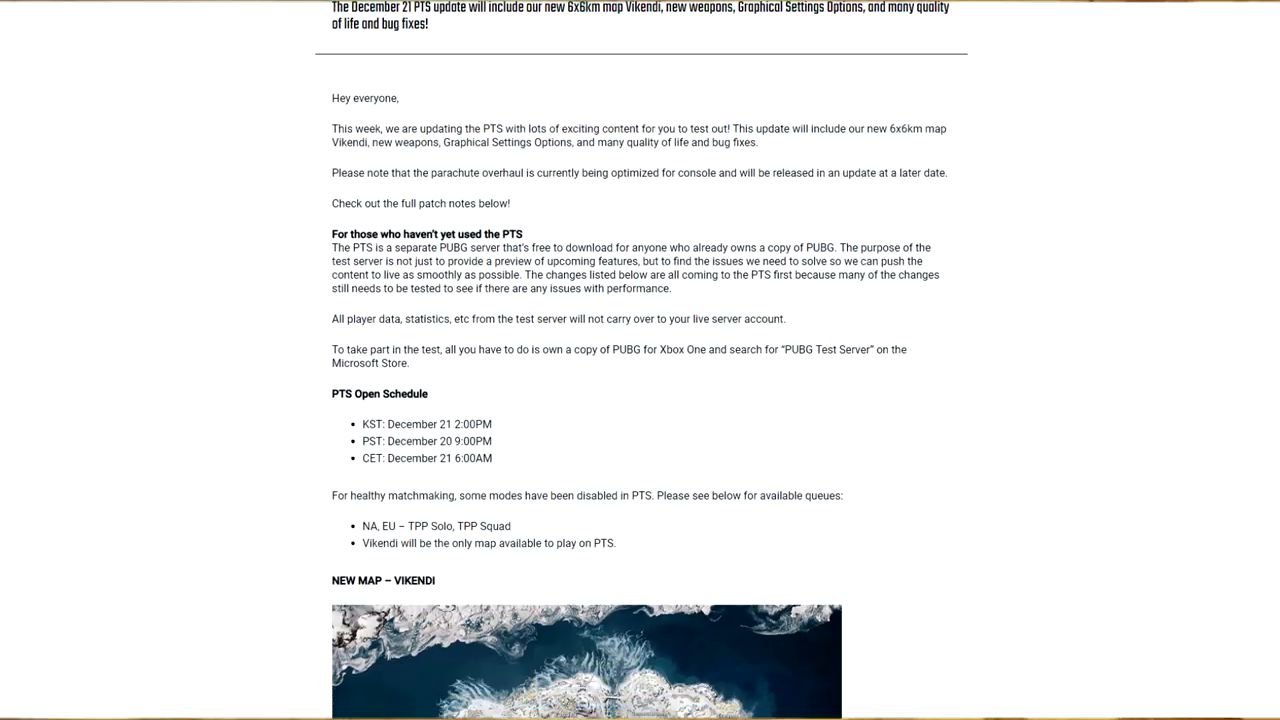
pyautogui.scroll(-3)
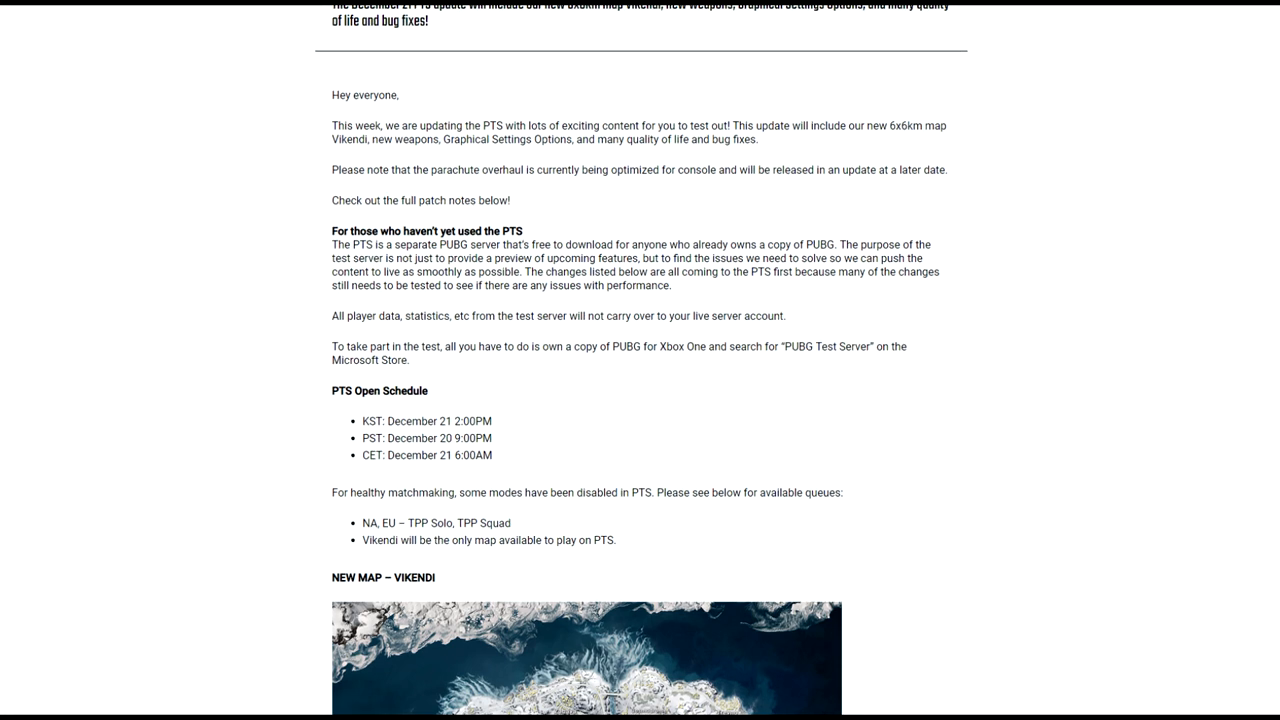
pyautogui.scroll(-3)
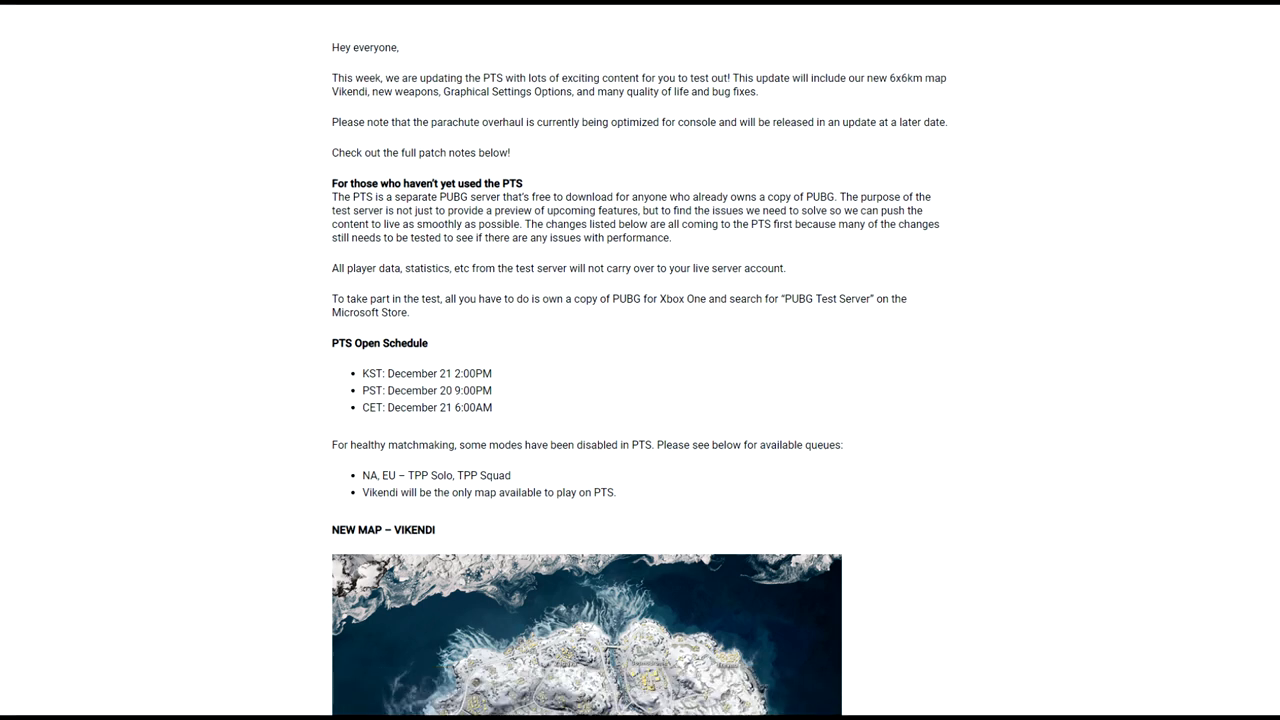
pyautogui.scroll(-3)
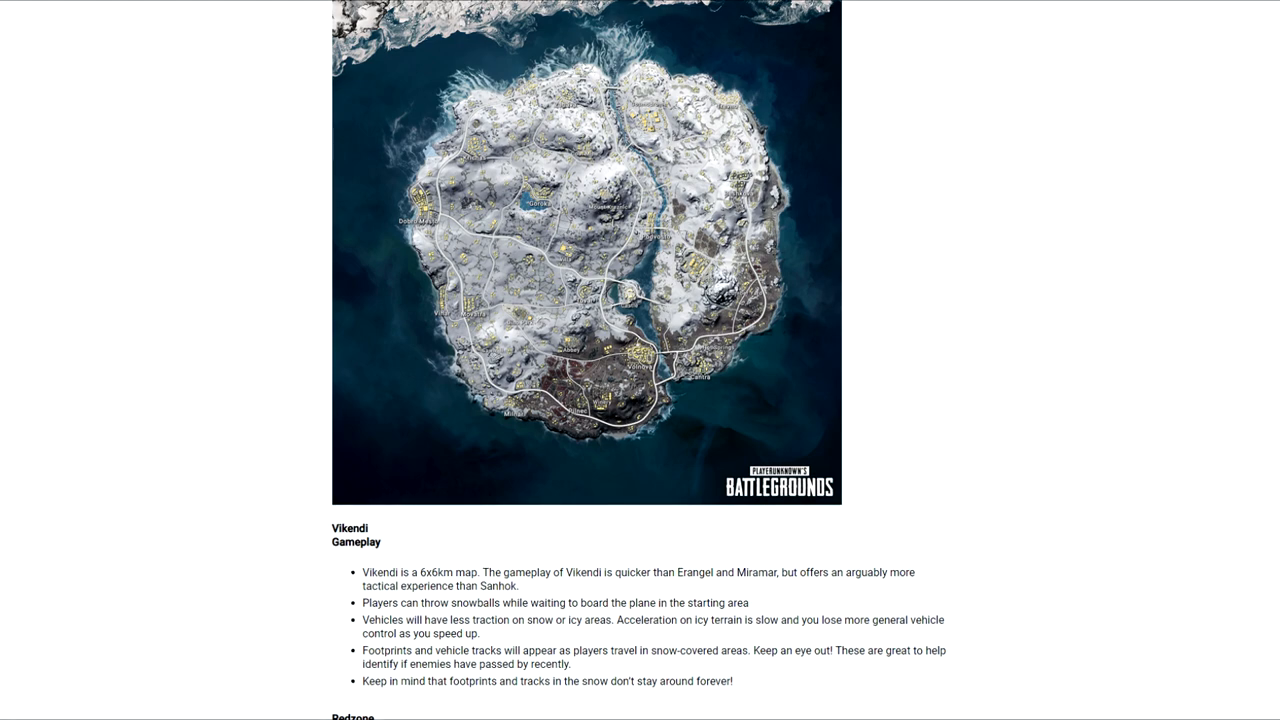
pyautogui.scroll(-3)
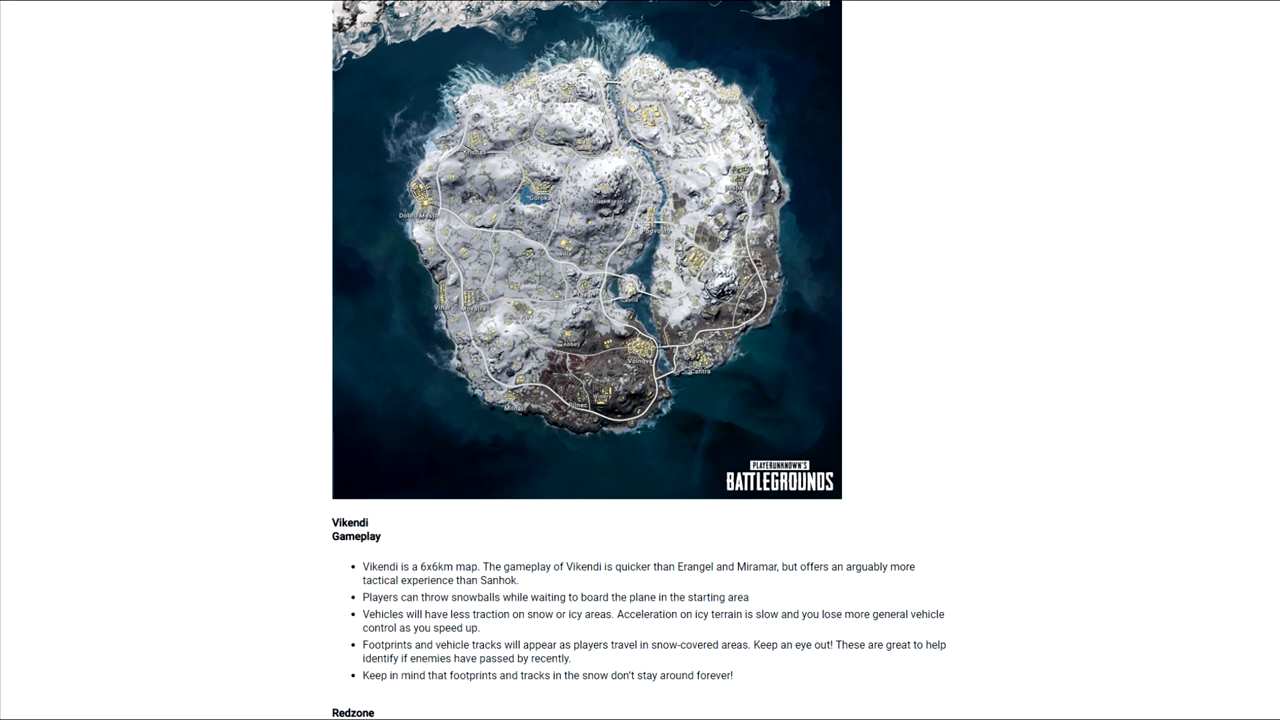
pyautogui.scroll(-3)
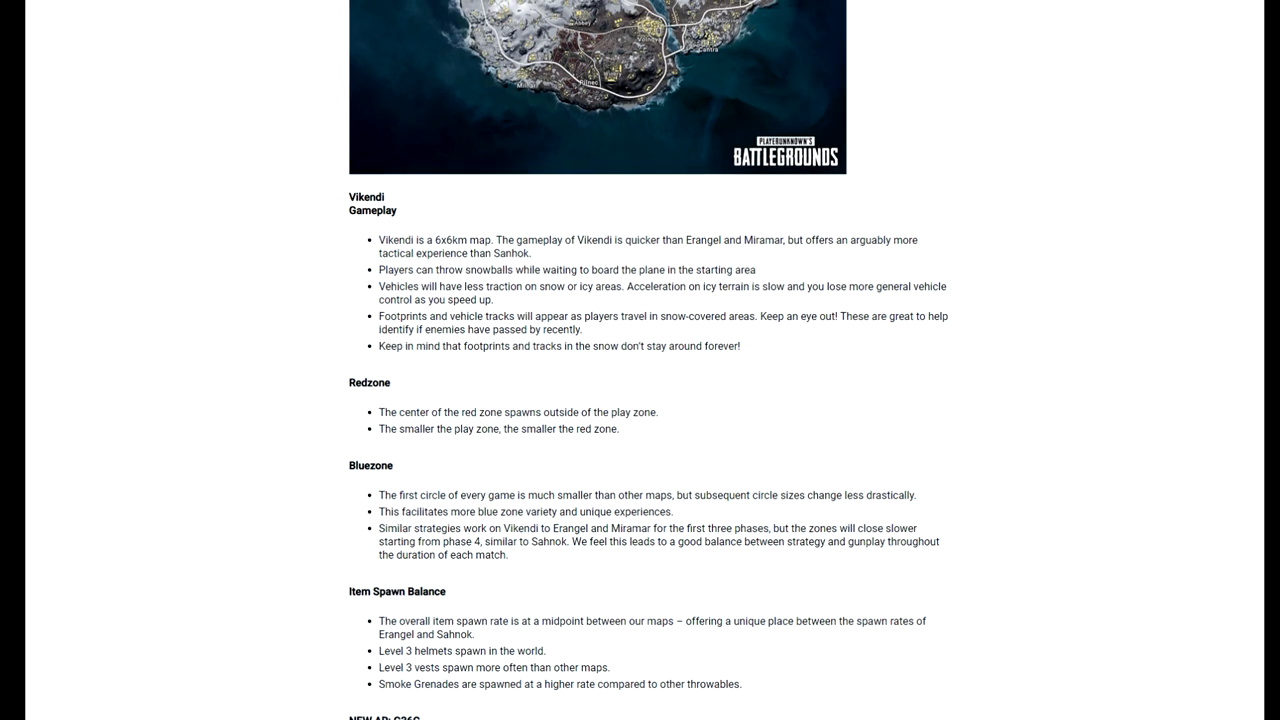
pyautogui.scroll(-3)
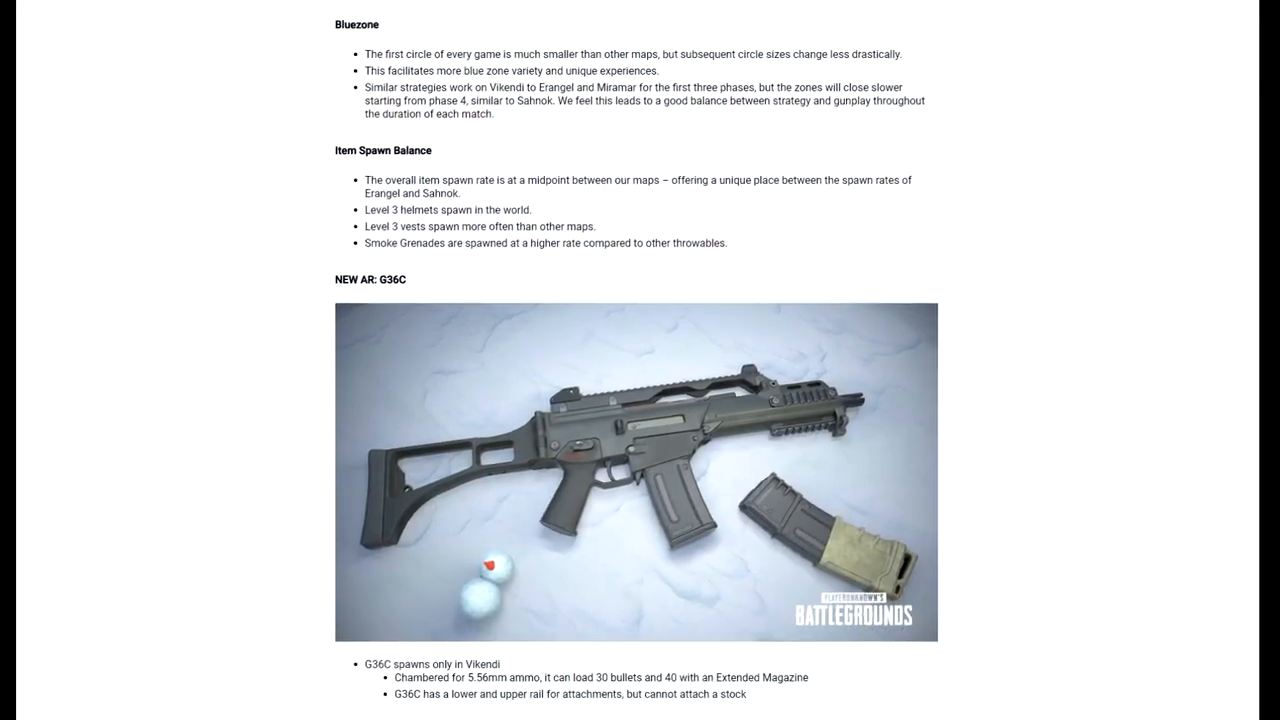
pyautogui.scroll(-3)
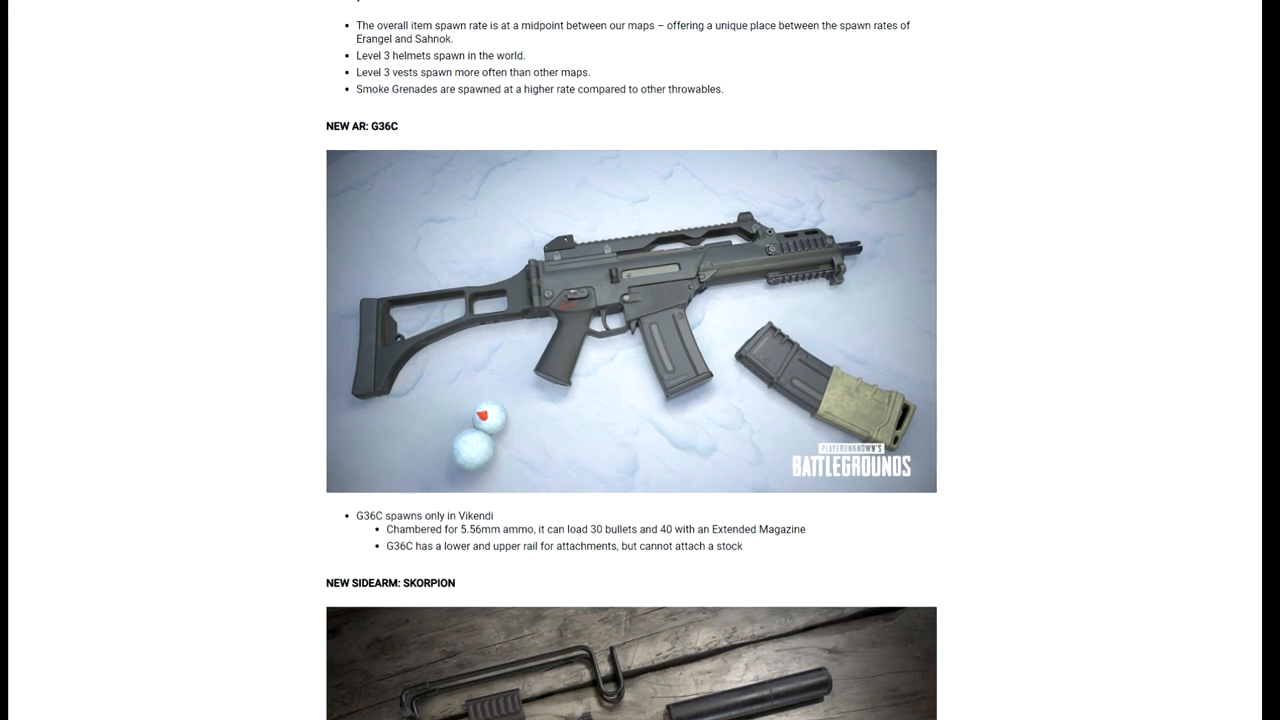
pyautogui.scroll(-3)
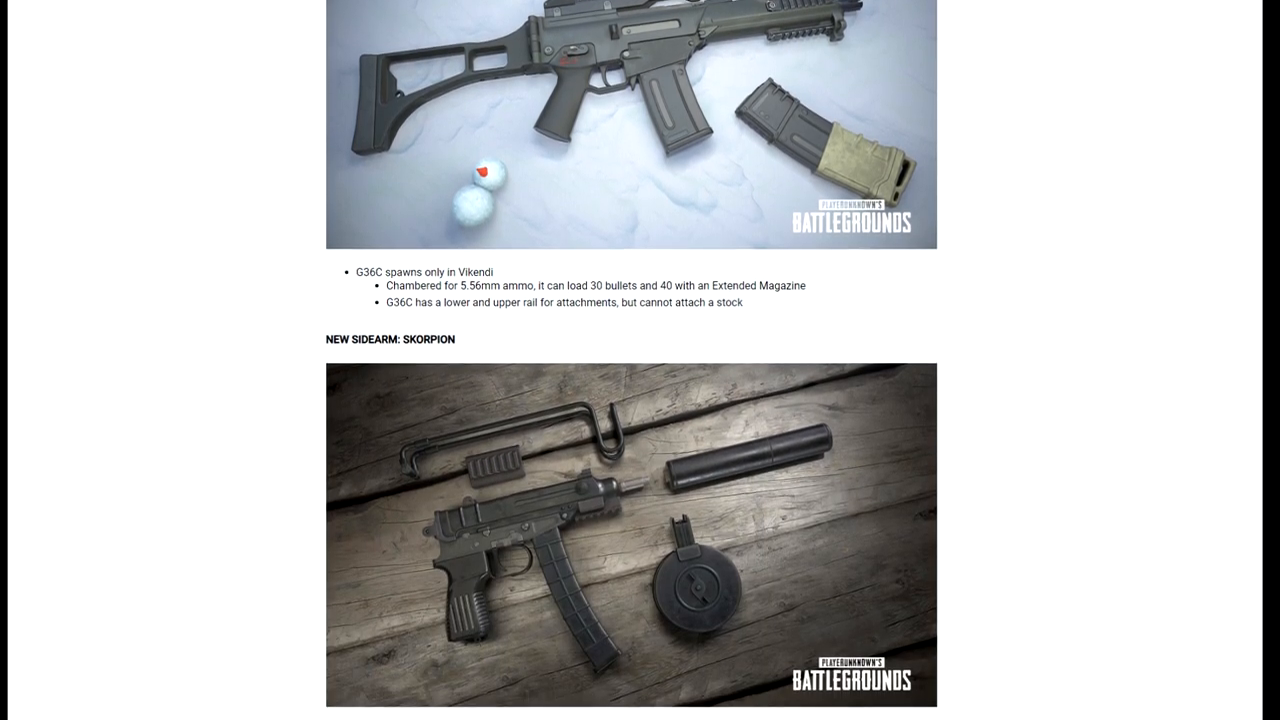
pyautogui.scroll(-3)
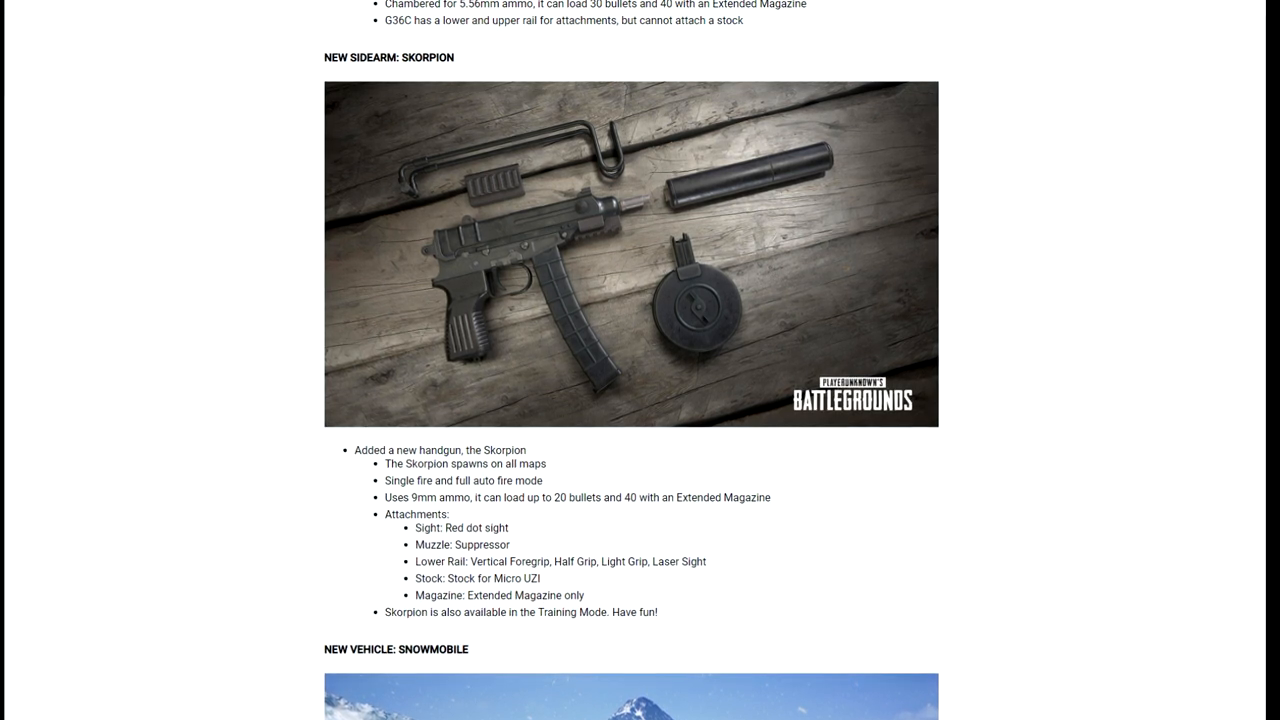
pyautogui.scroll(-3)
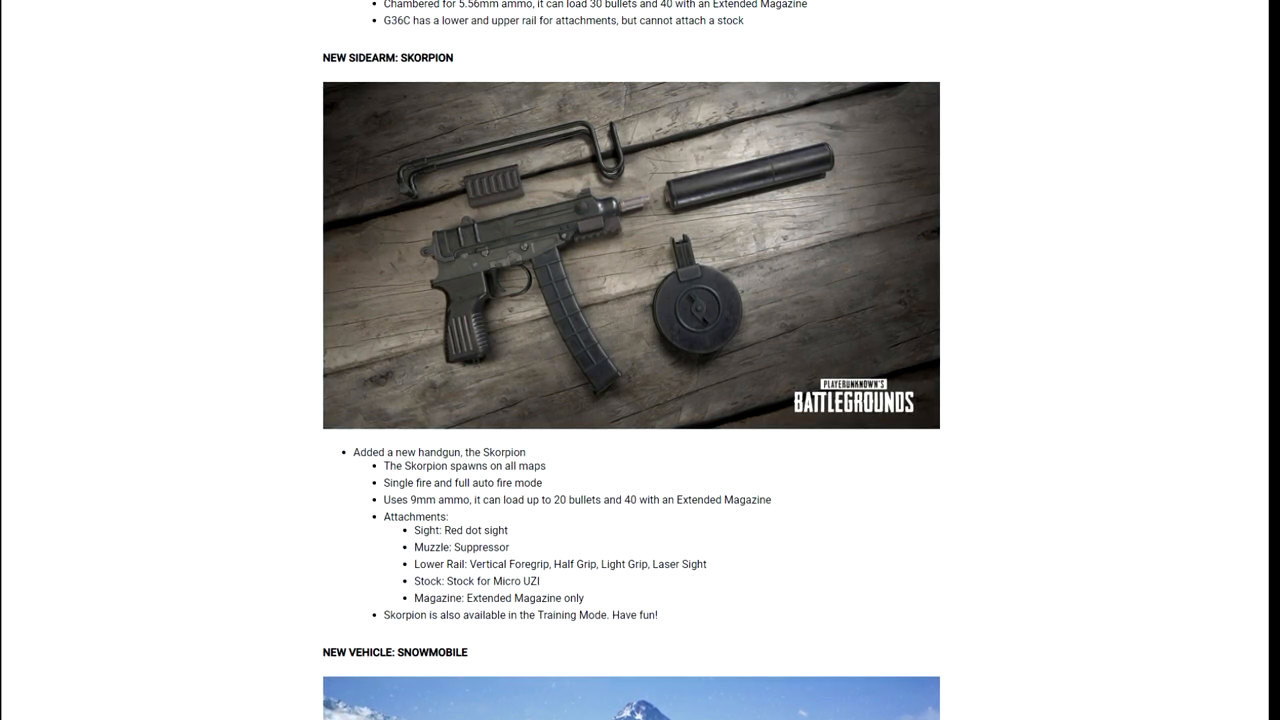
pyautogui.scroll(-3)
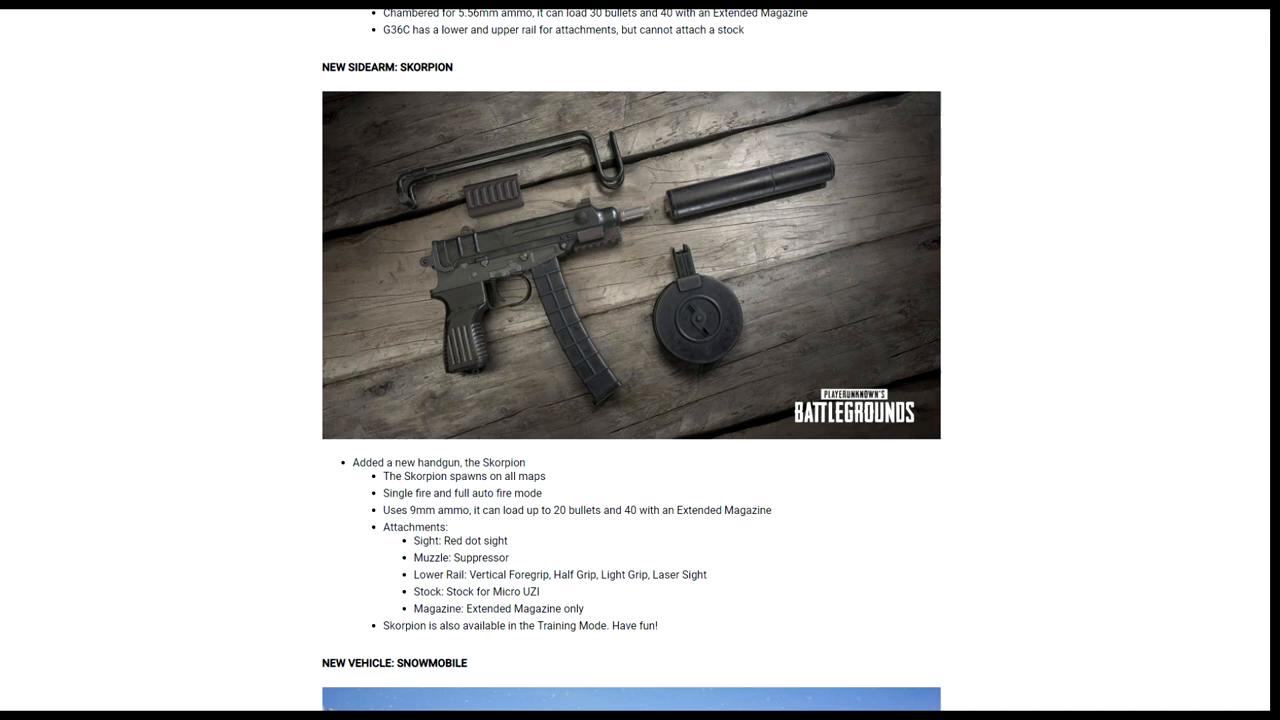
pyautogui.scroll(-3)
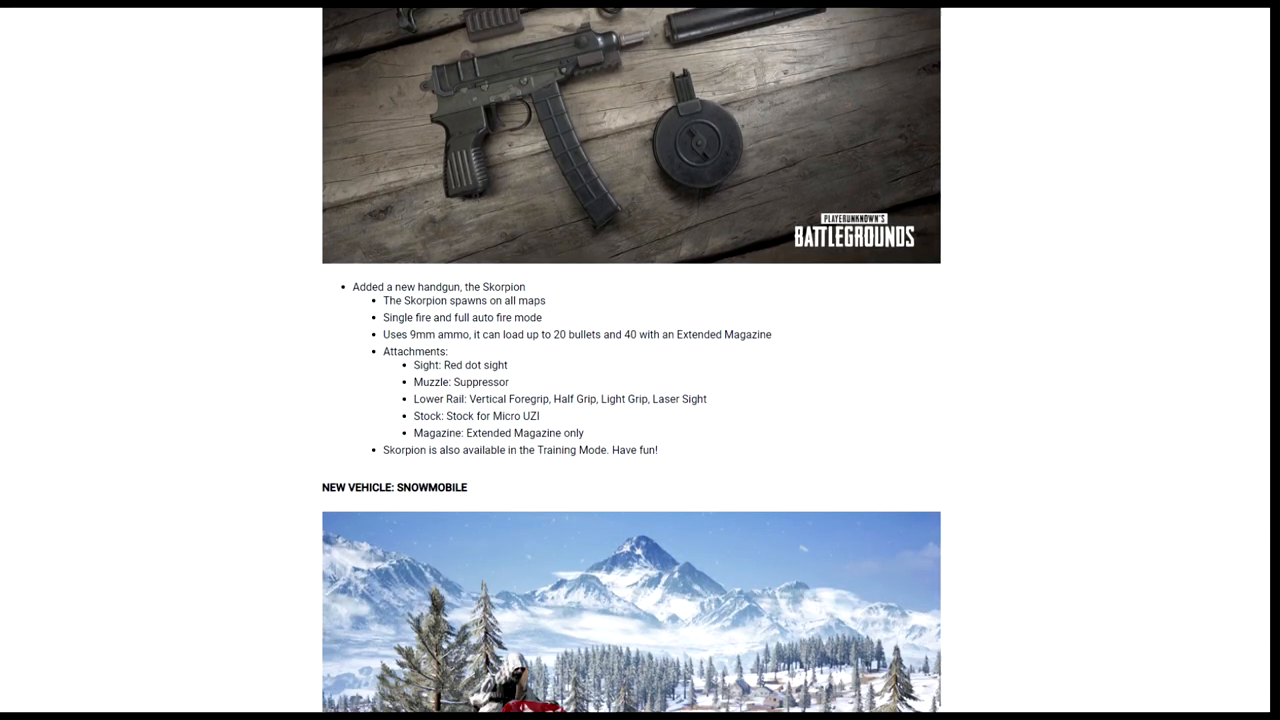
pyautogui.scroll(-3)
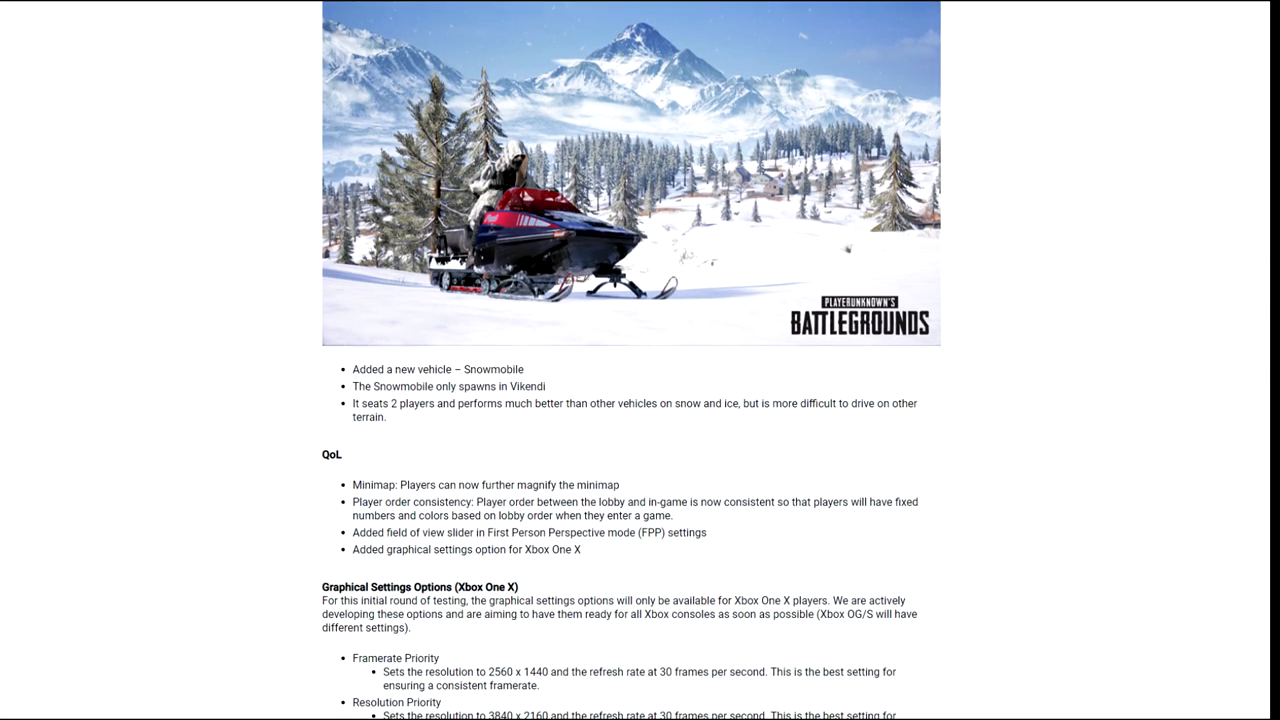
pyautogui.scroll(-3)
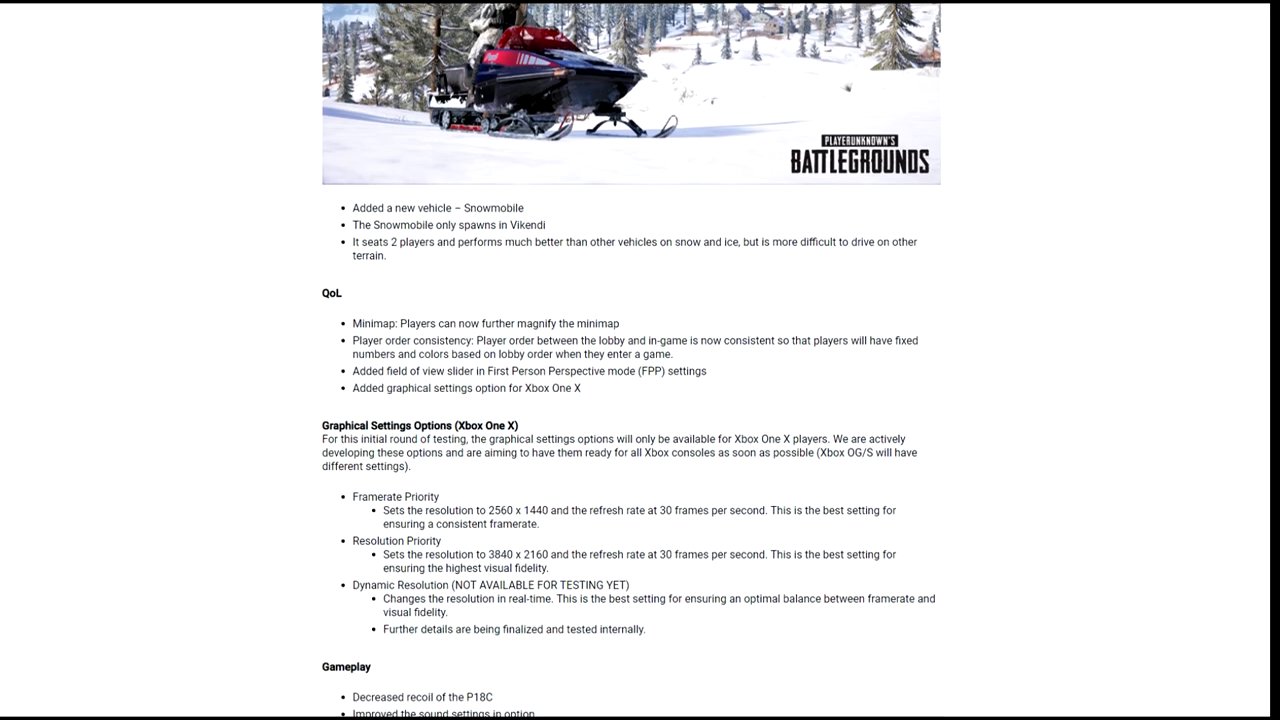
pyautogui.scroll(-3)
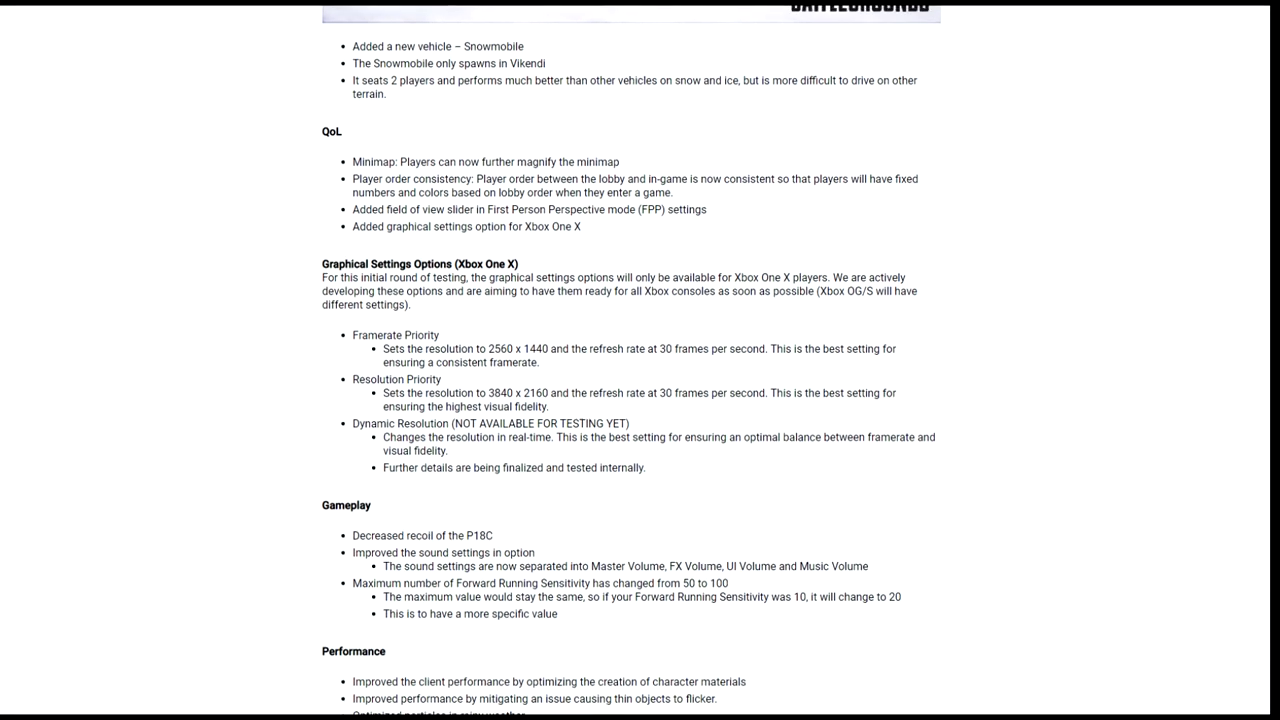
pyautogui.scroll(-3)
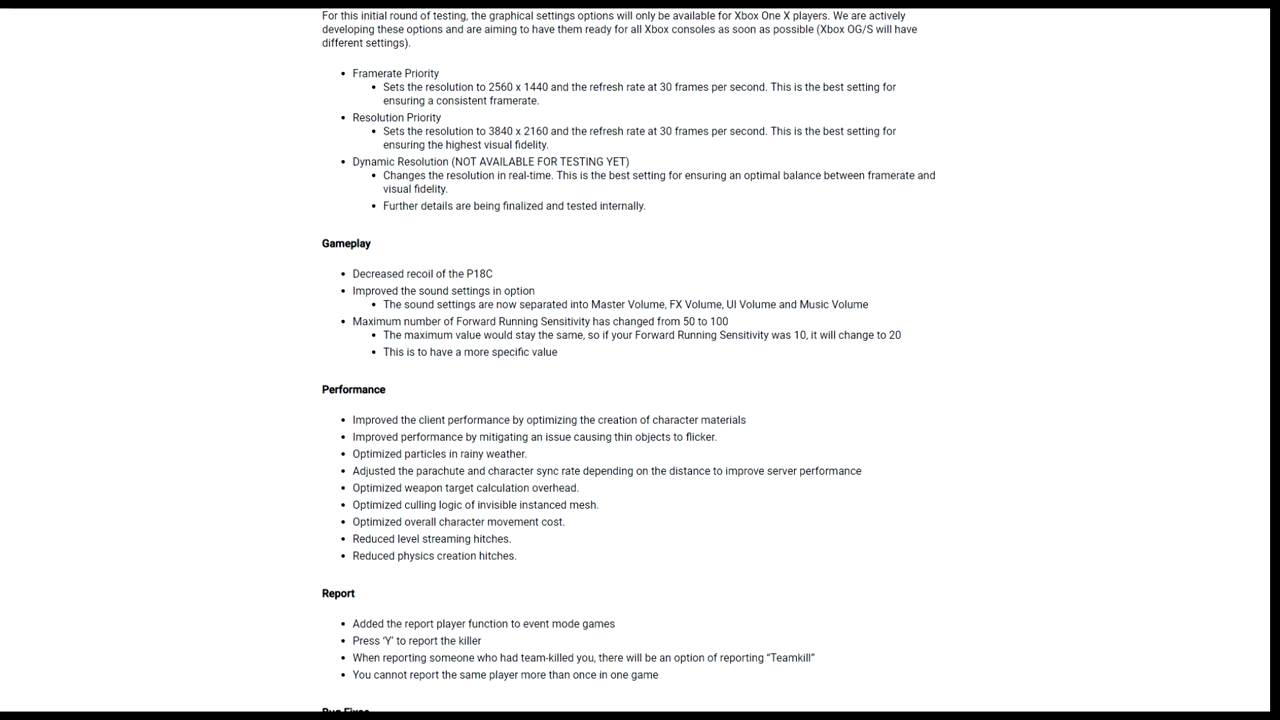
pyautogui.scroll(-3)
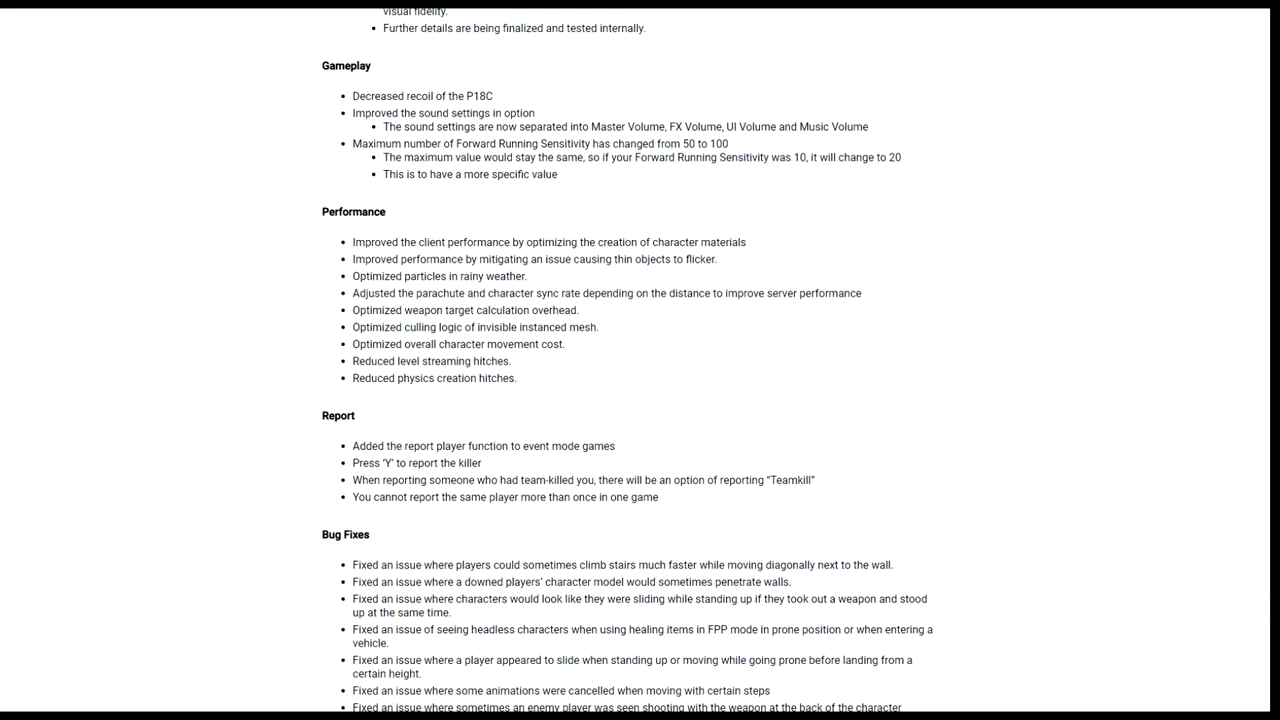
pyautogui.scroll(-3)
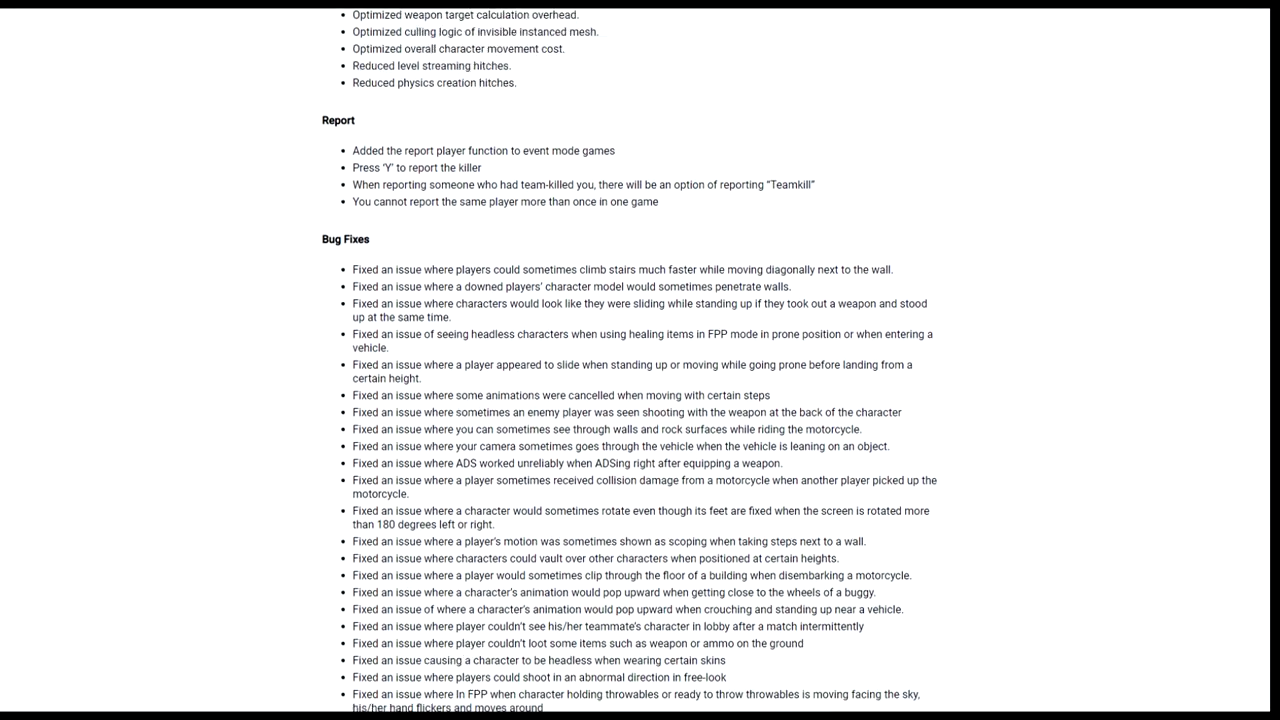
pyautogui.scroll(-3)
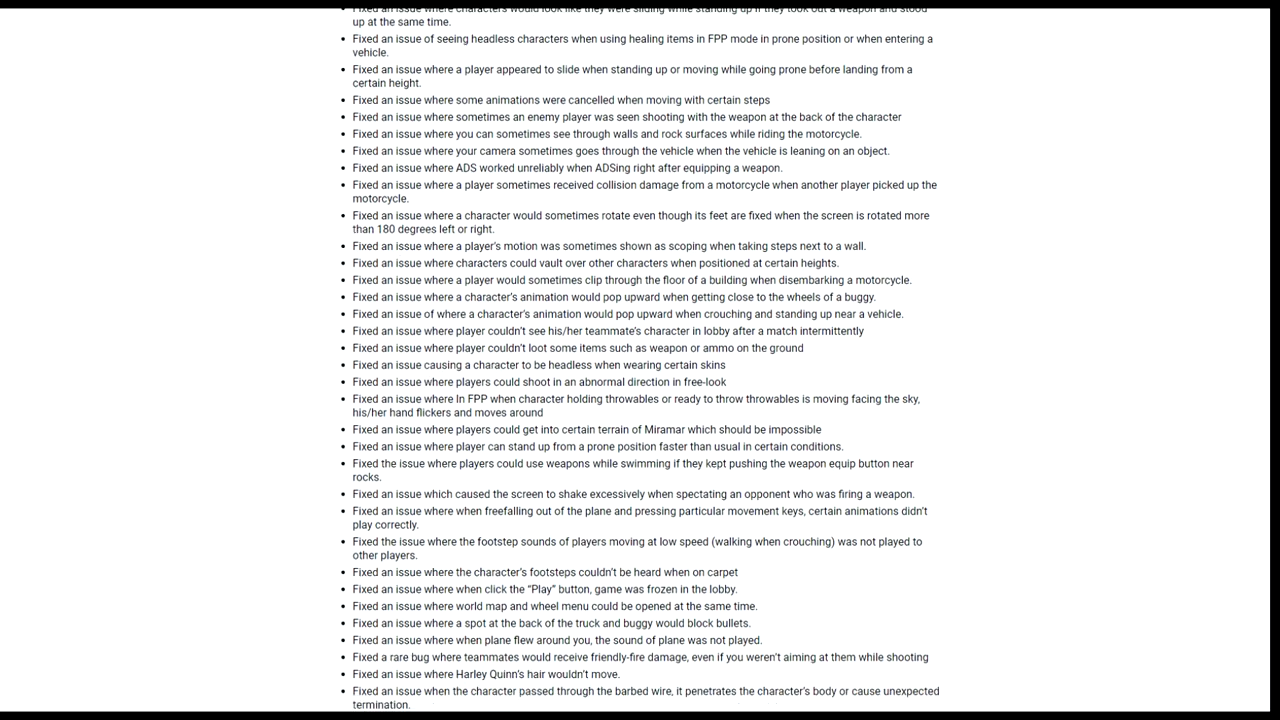
pyautogui.scroll(-3)
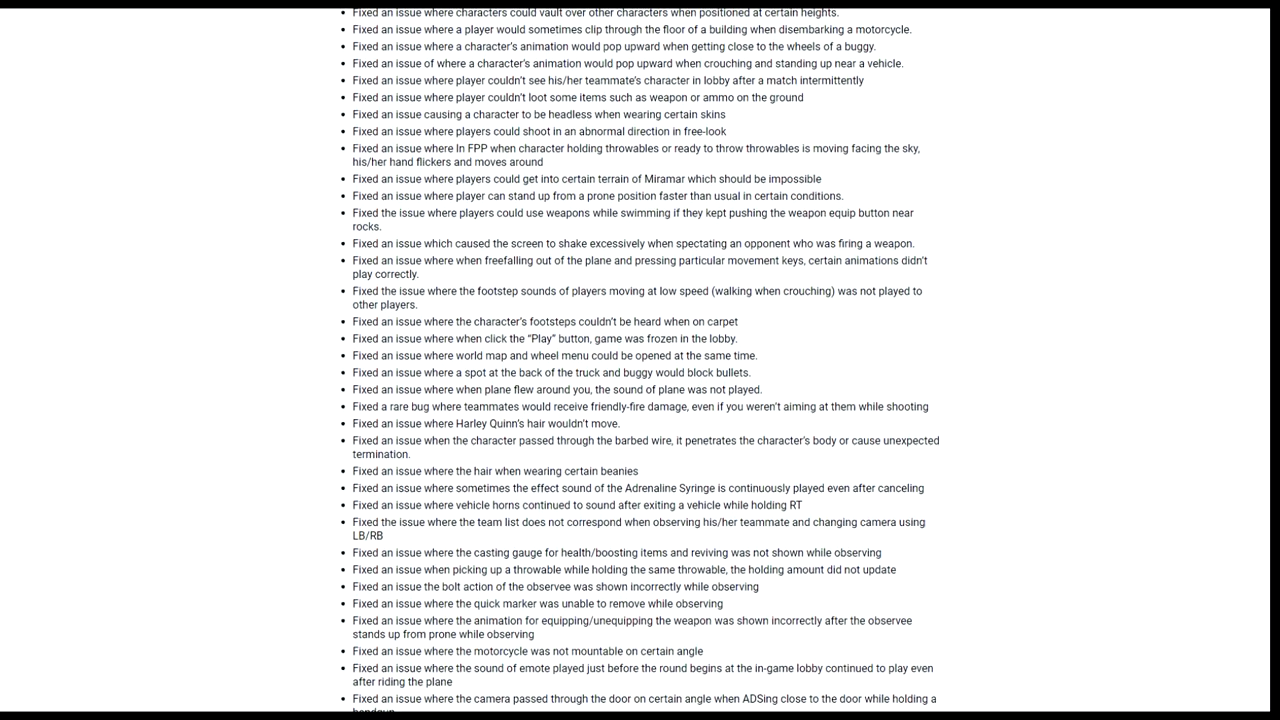
pyautogui.scroll(-3)
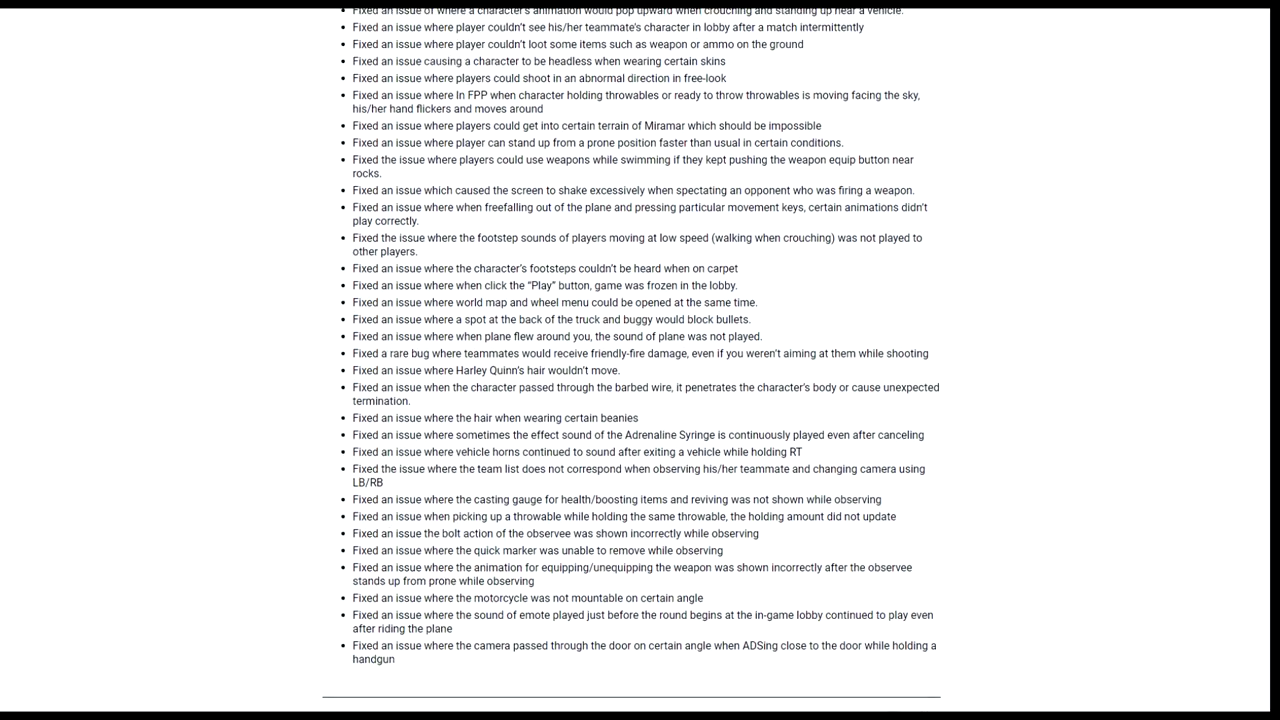
pyautogui.scroll(-3)
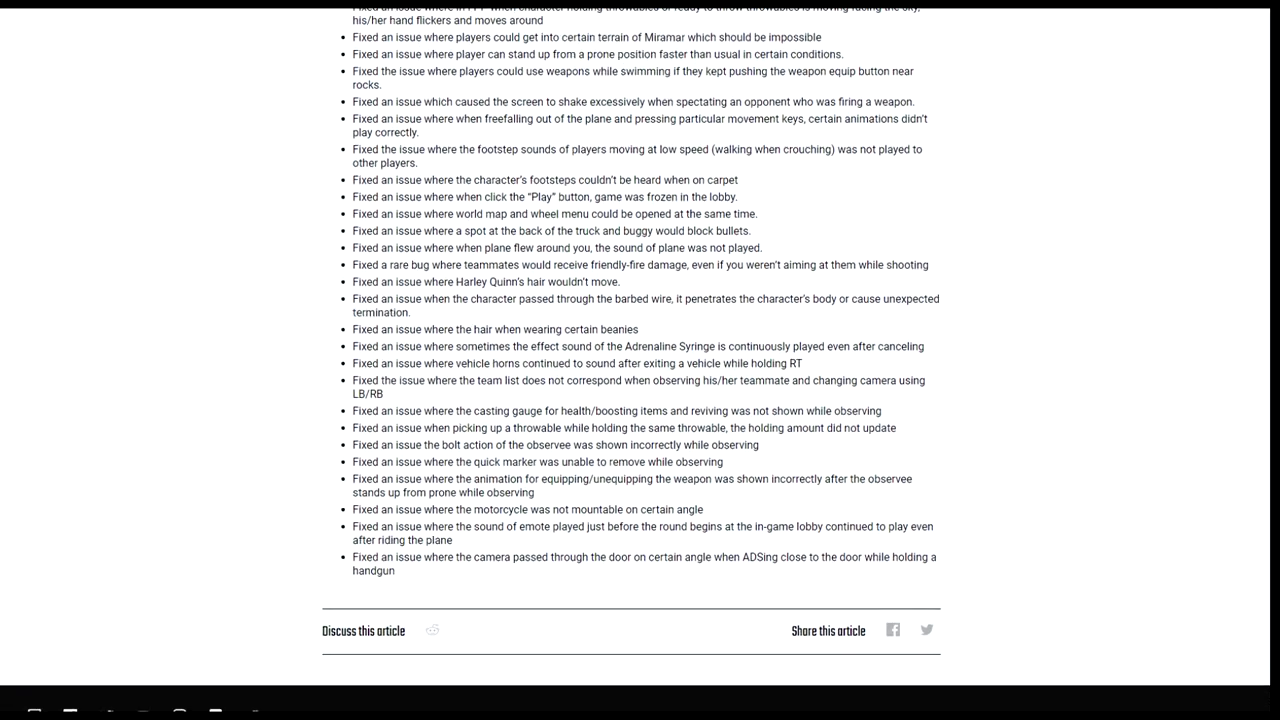
pyautogui.scroll(-3)
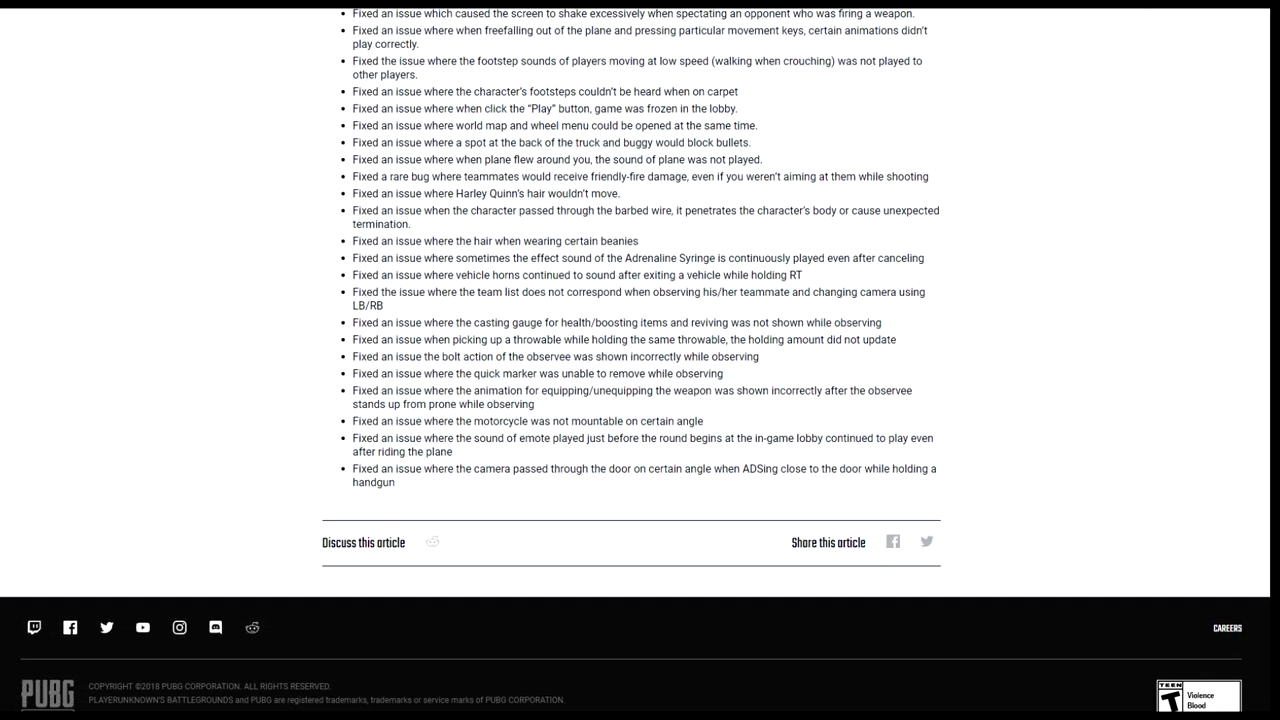
pyautogui.scroll(-3)
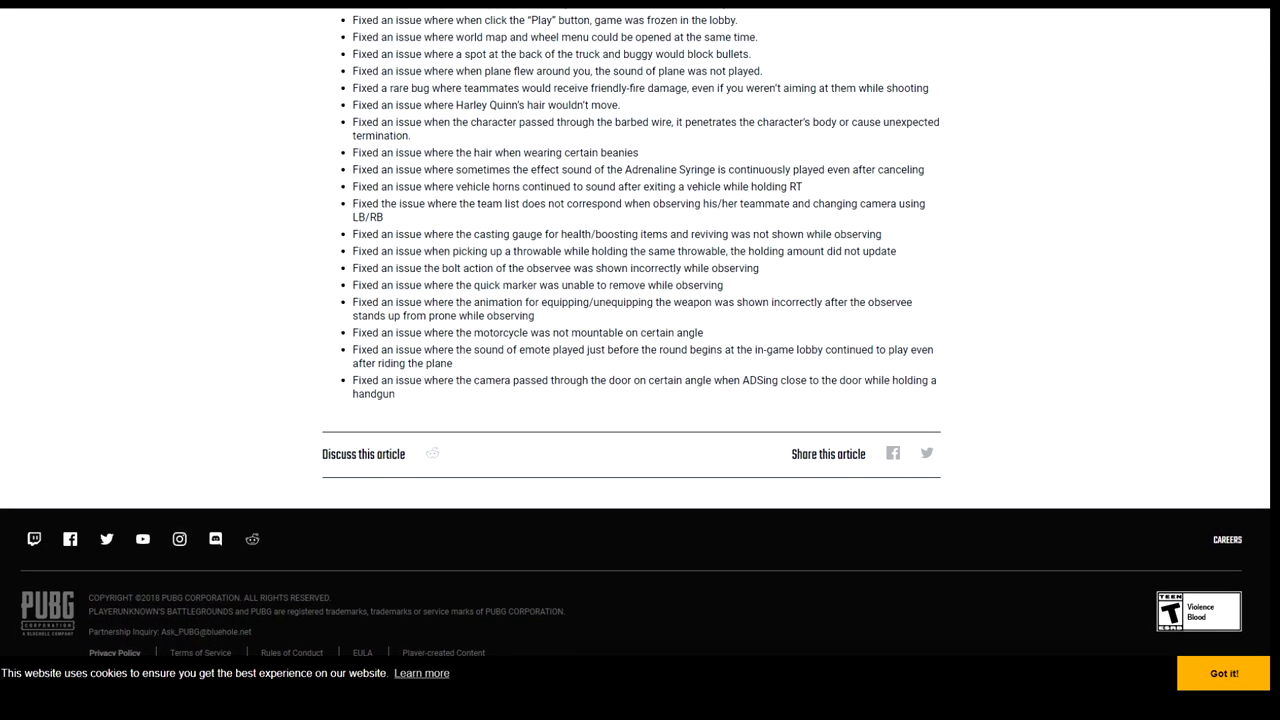
pyautogui.scroll(-3)
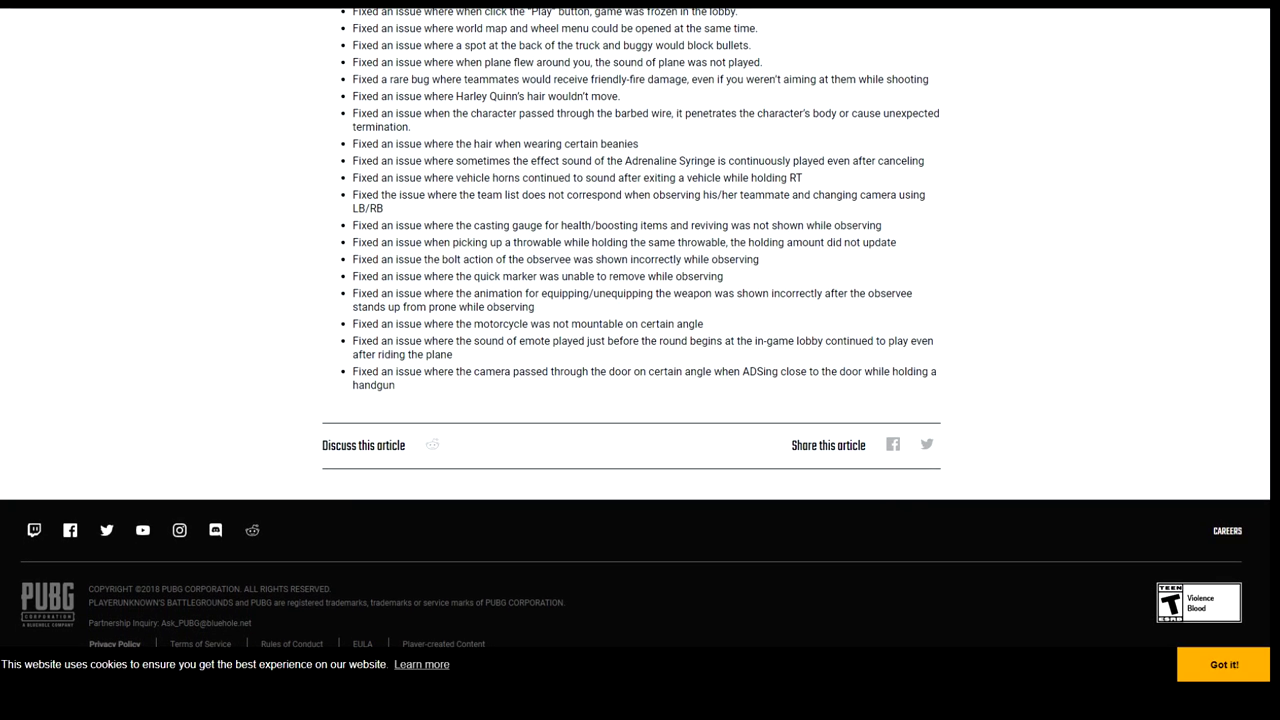